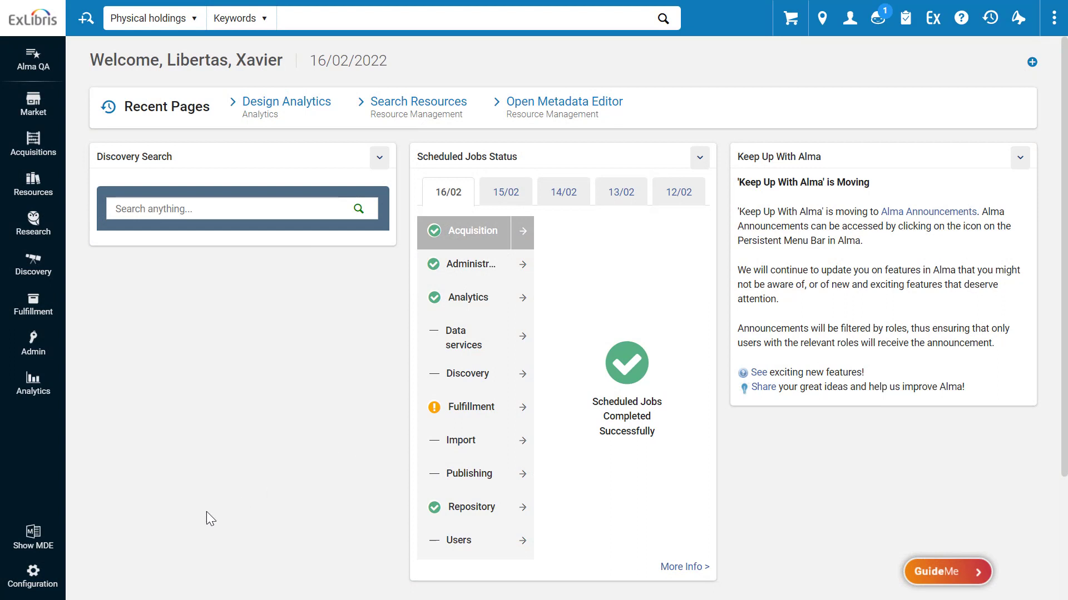
Open the Metadata Editor via Show MDE in the left navigation bar
click(33, 536)
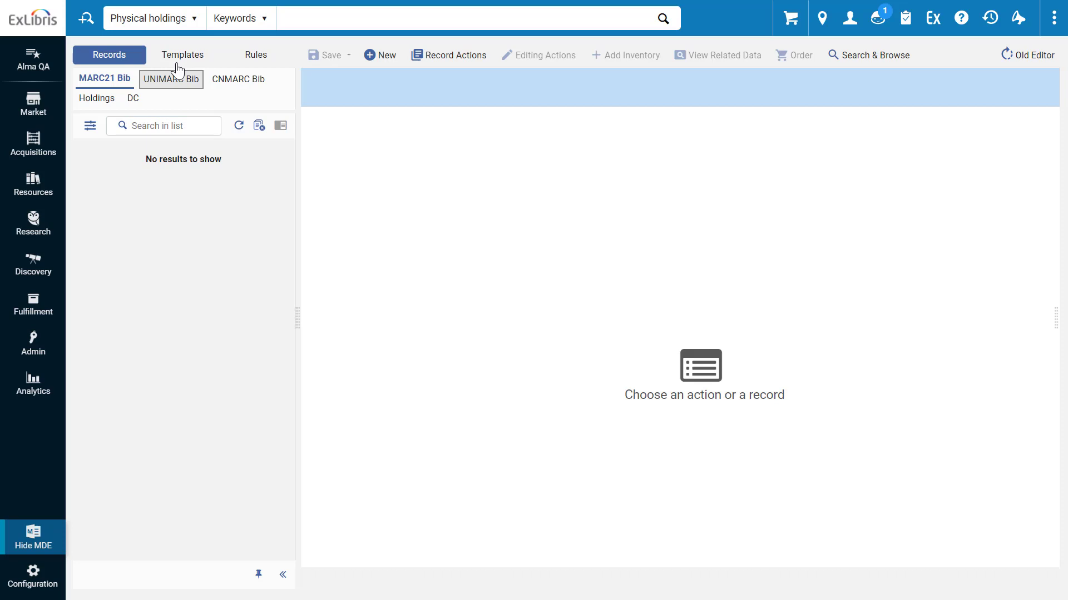
Switch to the Templates list showing shared MARC21 Bib templates like Books, Maps, English Books
click(182, 55)
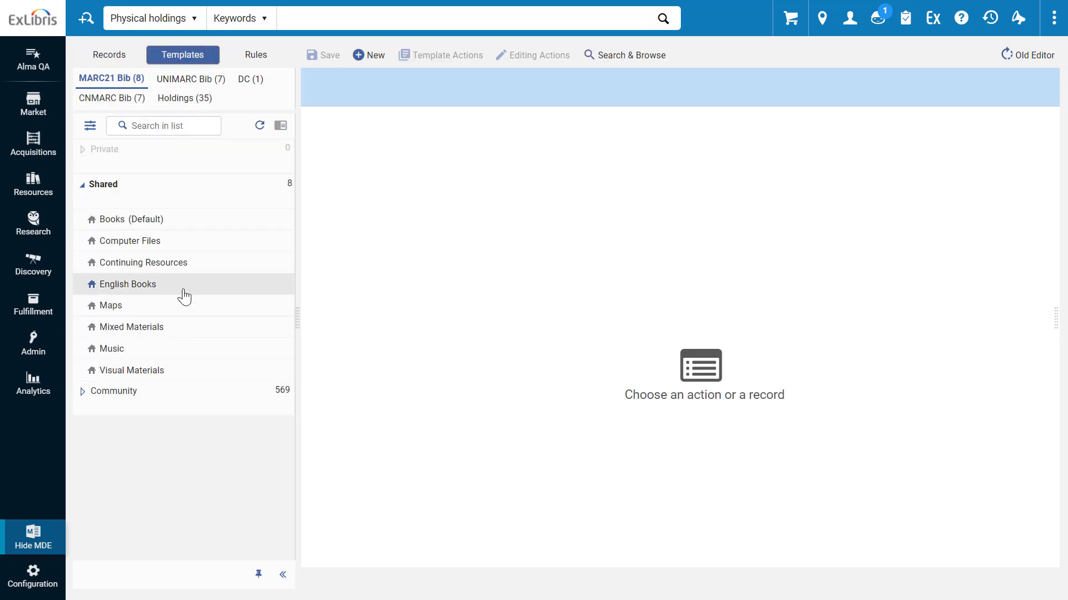
mouse_move(185, 297)
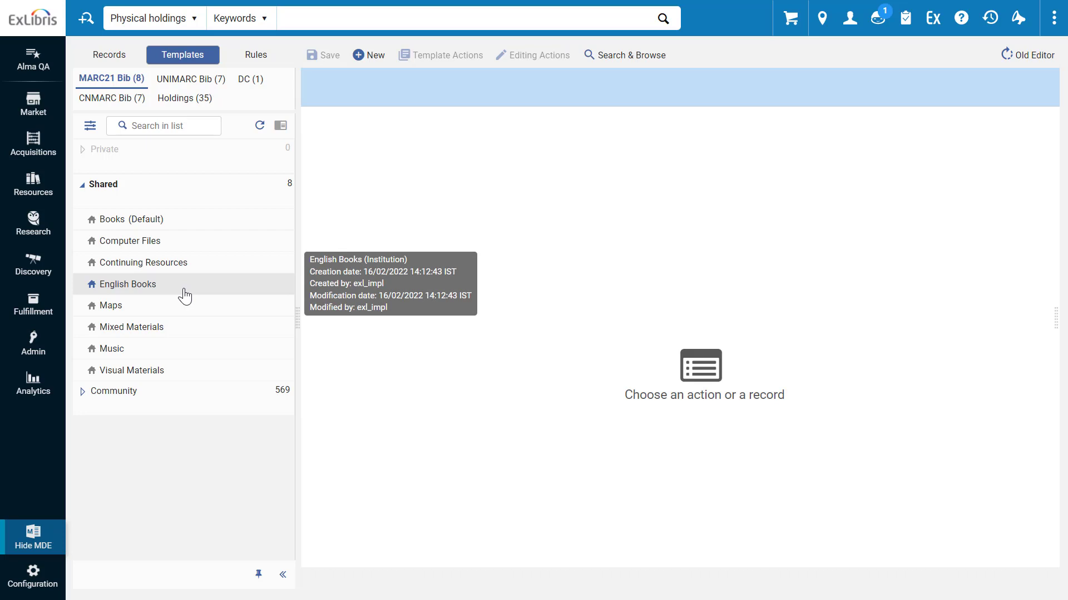
mouse_move(171, 236)
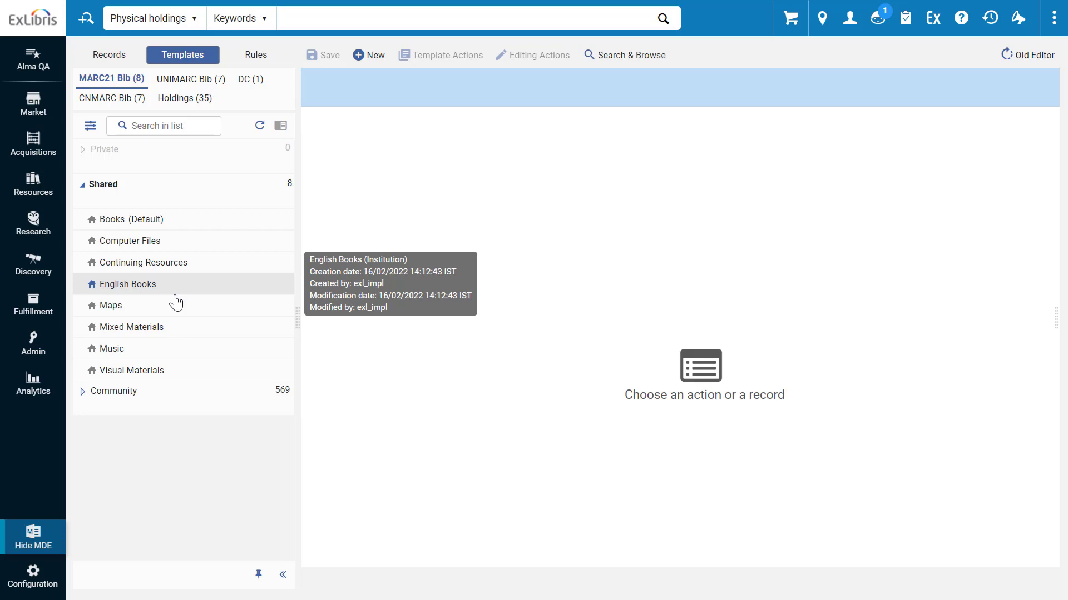
right_click(128, 284)
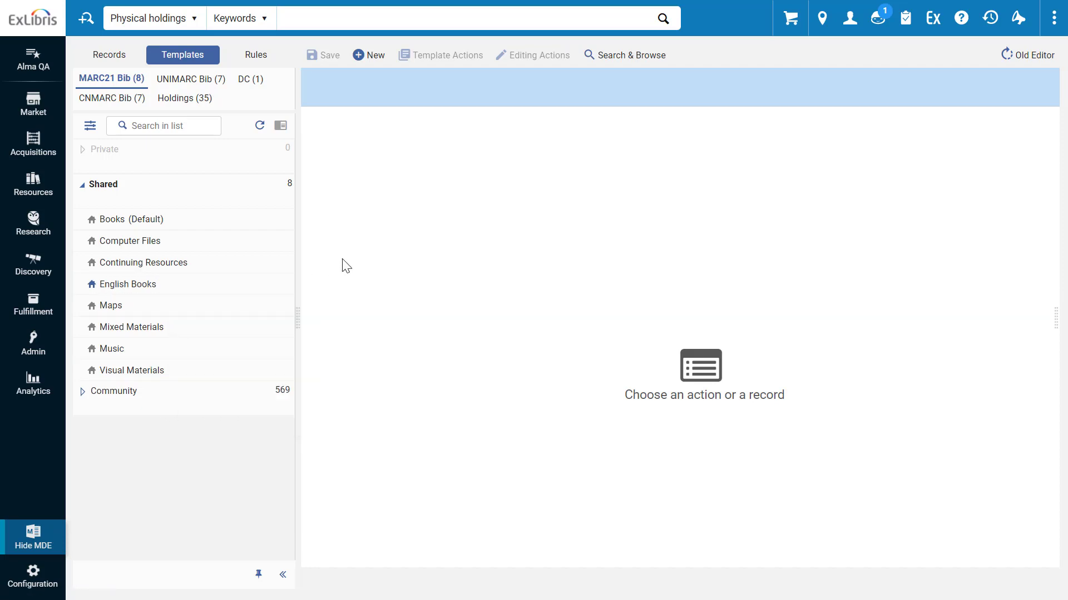
mouse_move(175, 297)
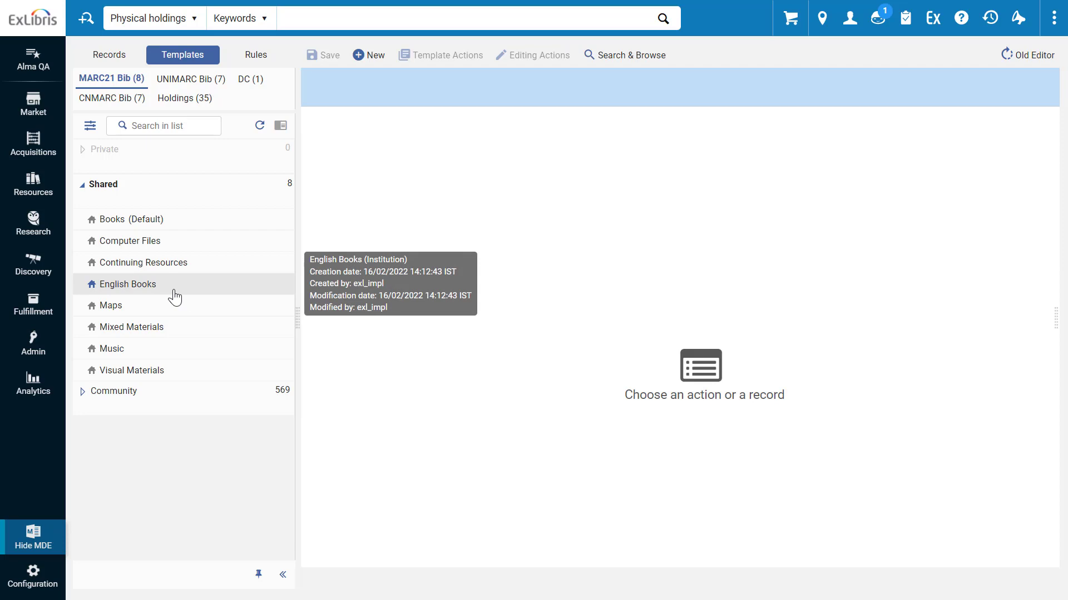
Start a new bibliographic record from the shared English Books template
double_click(127, 284)
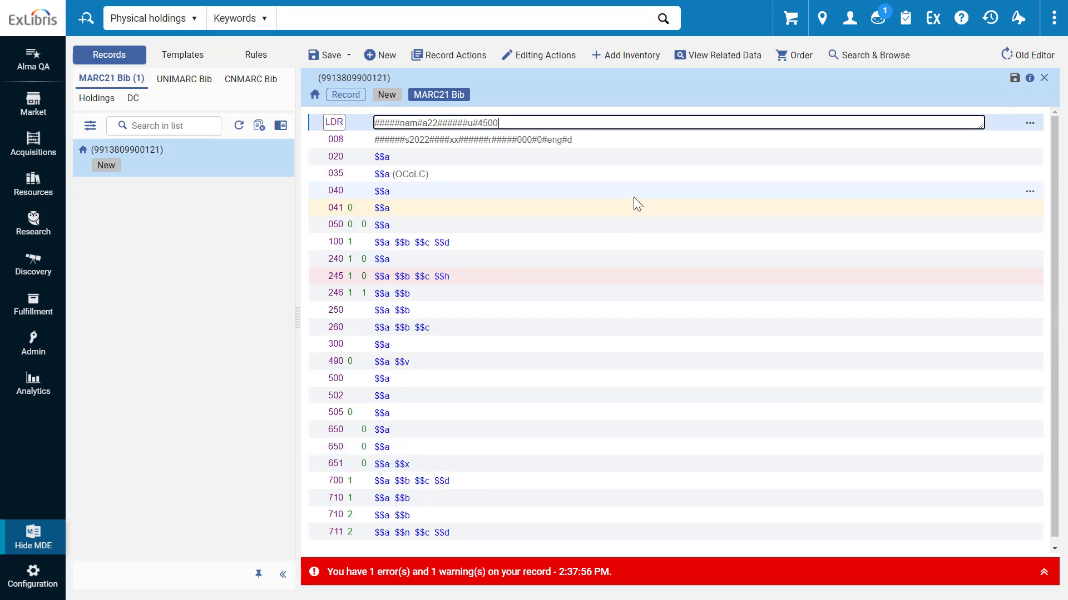
mouse_move(556, 205)
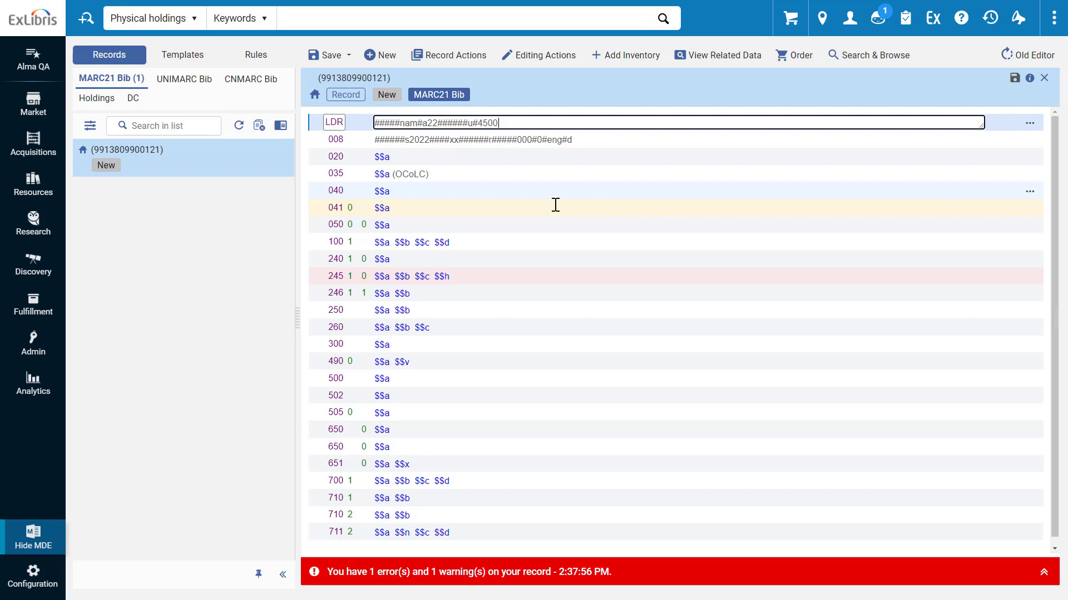